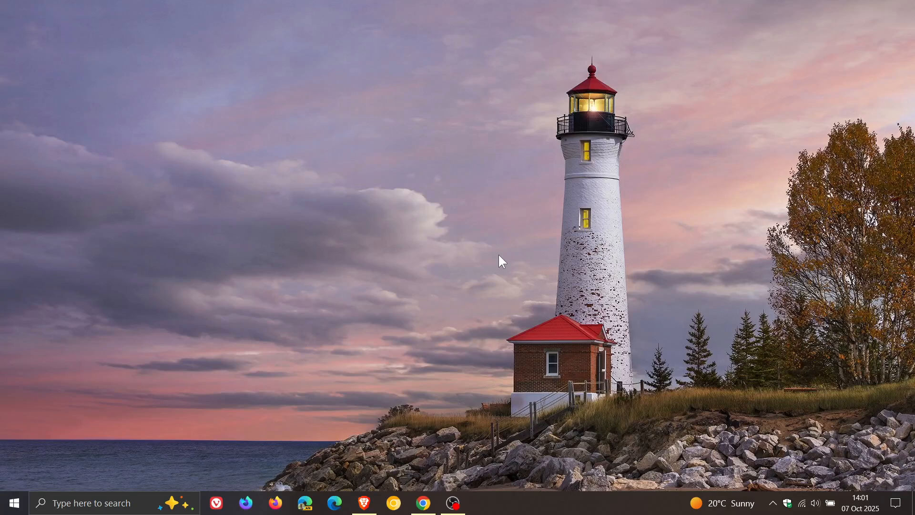
pyautogui.moveTo(584, 288)
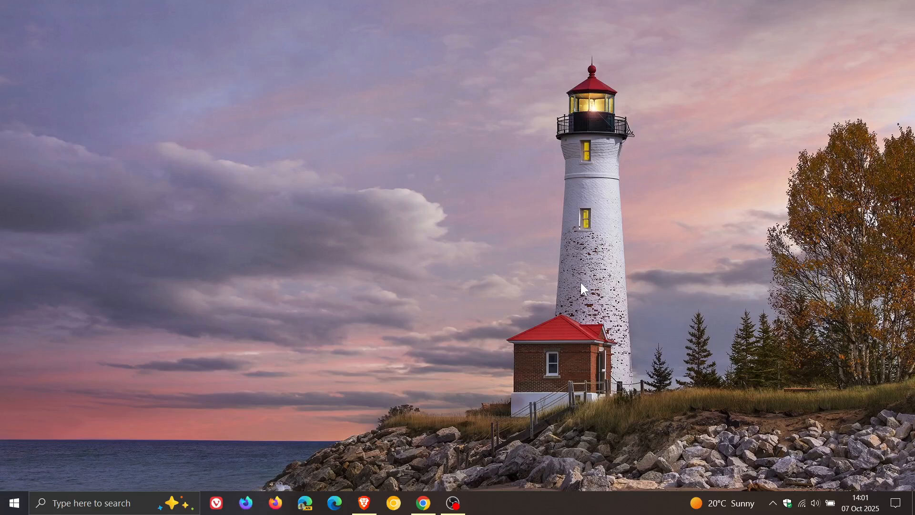
# - Show the October 2025 taskbar calendar and pick Tuesday, October 14 while today stays the 7th
pyautogui.click(860, 502)
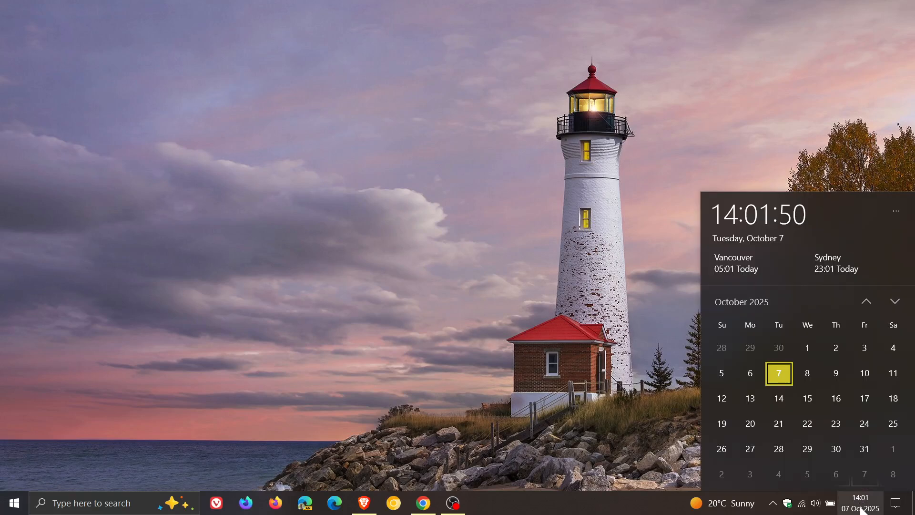
pyautogui.click(778, 399)
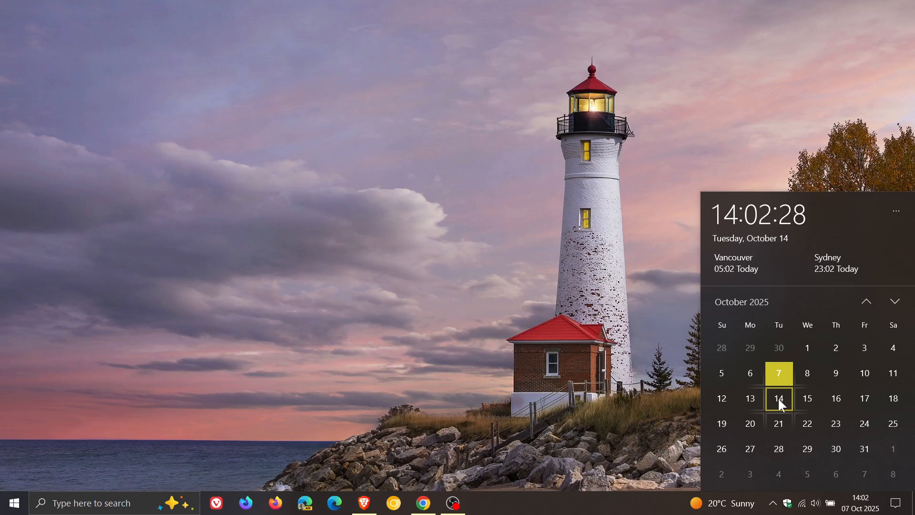
# - Dismiss the taskbar calendar flyout, leaving only the desktop
pyautogui.click(635, 279)
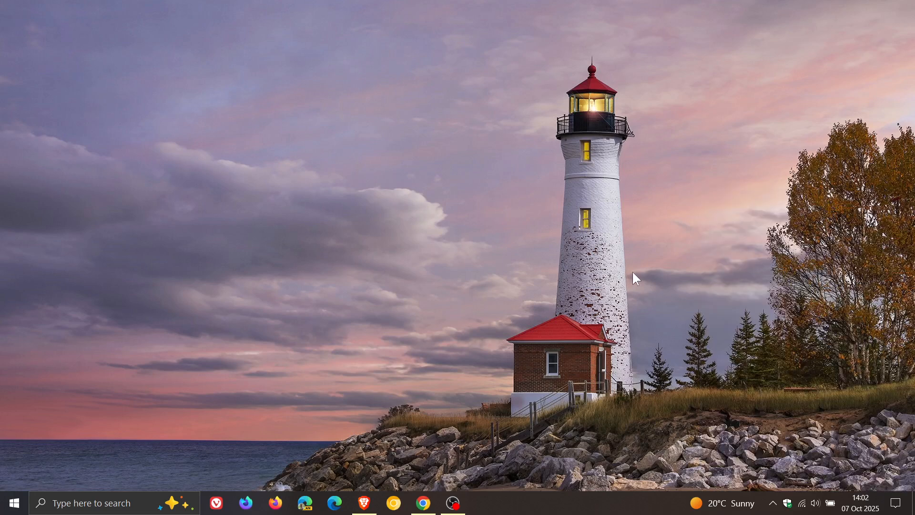
pyautogui.moveTo(638, 282)
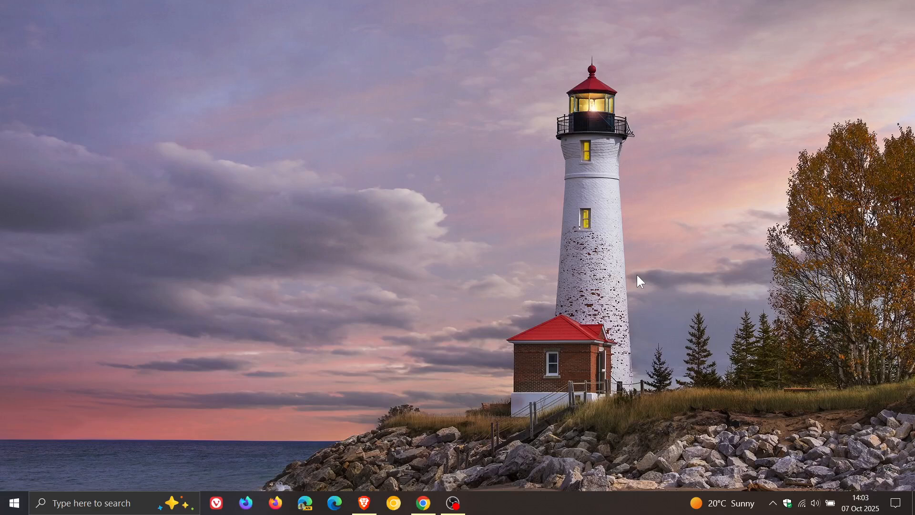
pyautogui.moveTo(548, 241)
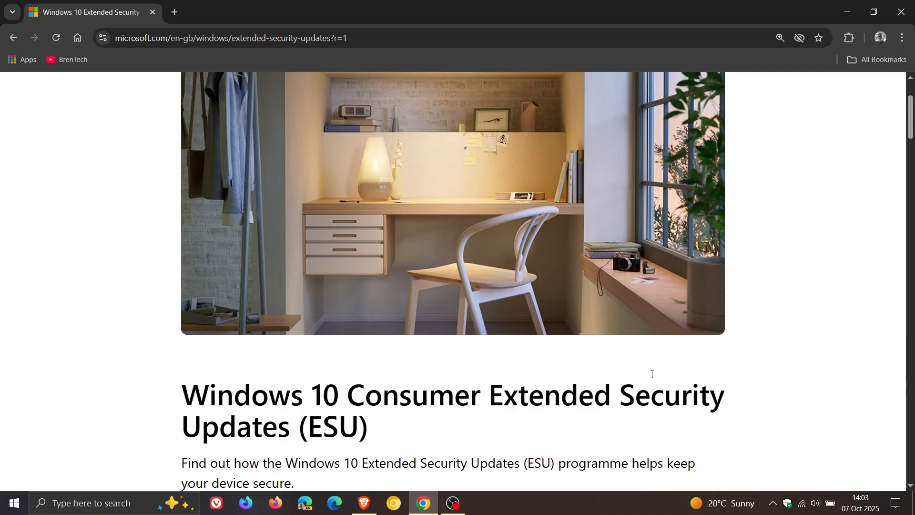
# - Read down the Windows 10 ESU page to 'What is Windows ESU?', then minimise Chrome to the desktop
pyautogui.scroll(-3)
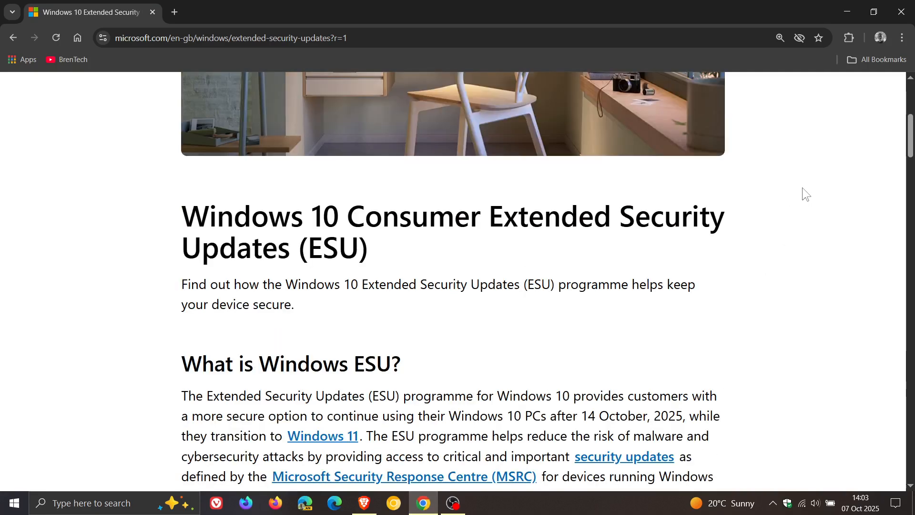
pyautogui.scroll(3)
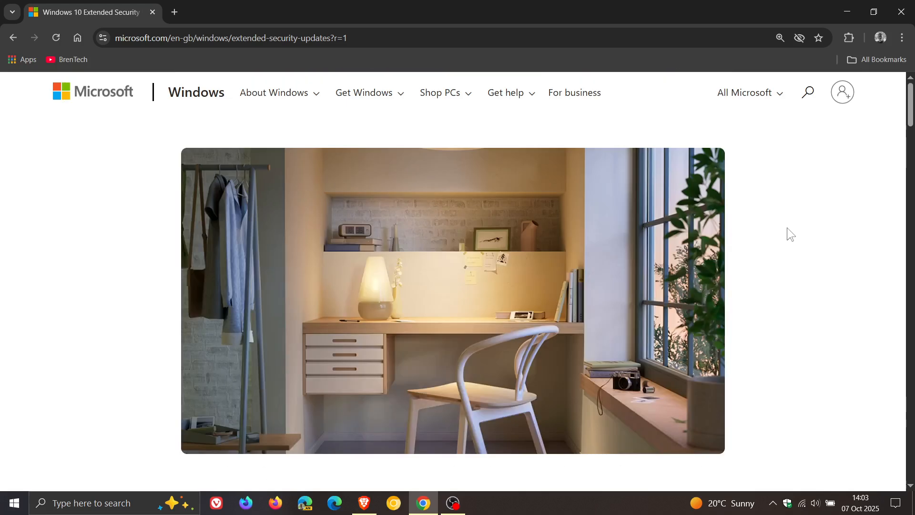
pyautogui.scroll(-3)
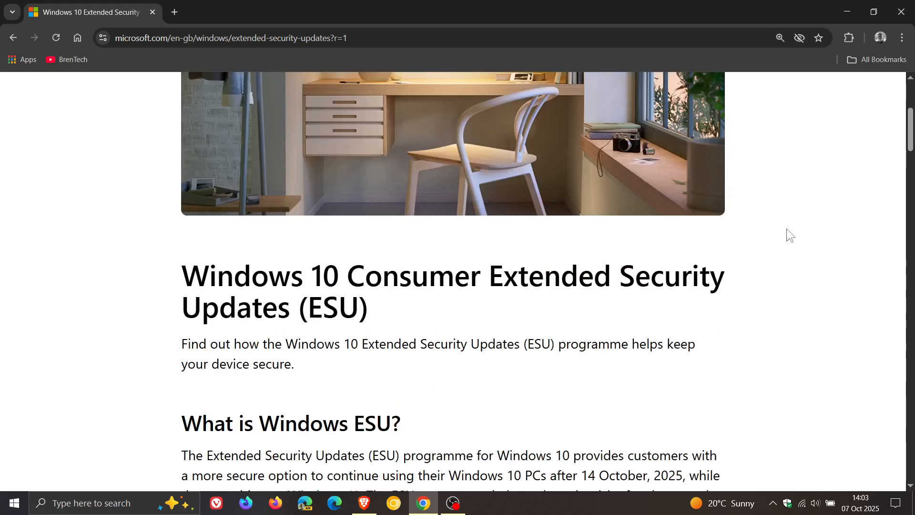
pyautogui.moveTo(779, 247)
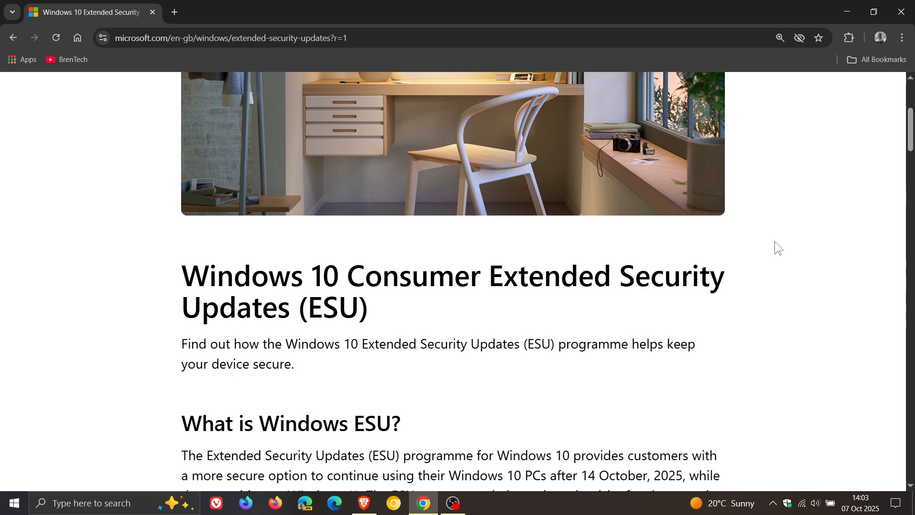
pyautogui.scroll(-3)
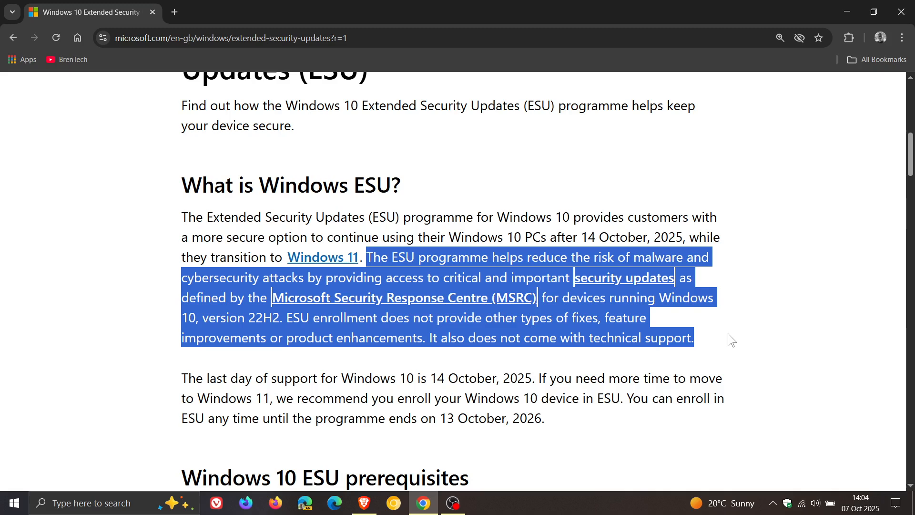
pyautogui.click(732, 339)
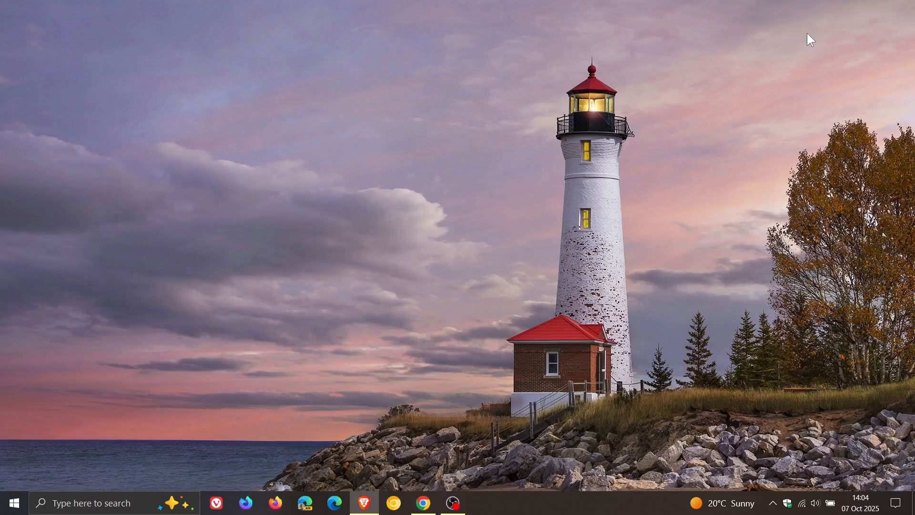
pyautogui.moveTo(556, 239)
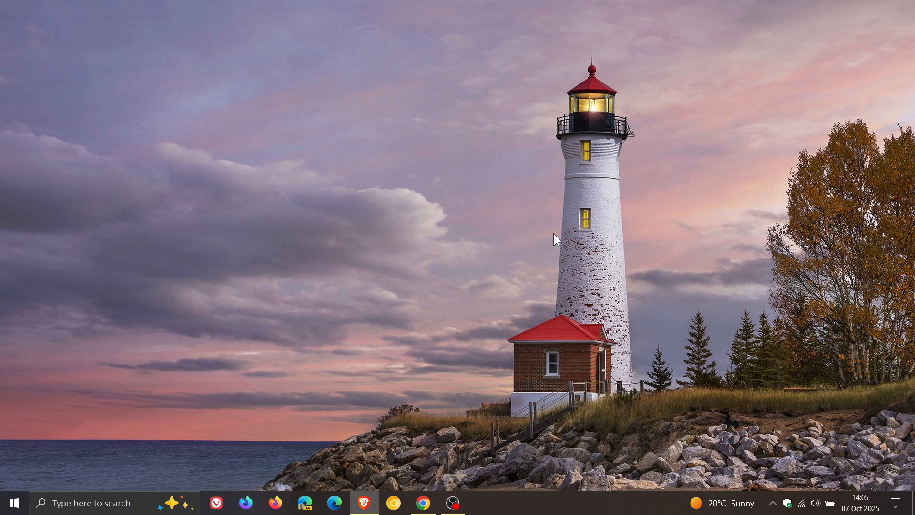
pyautogui.moveTo(282, 189)
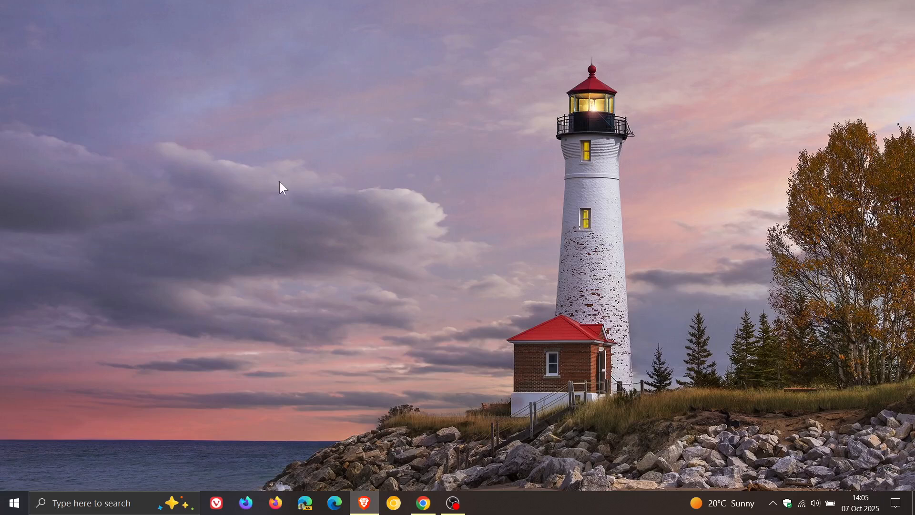
# - Bring up the Start menu with its app list and Explore tiles
pyautogui.click(13, 503)
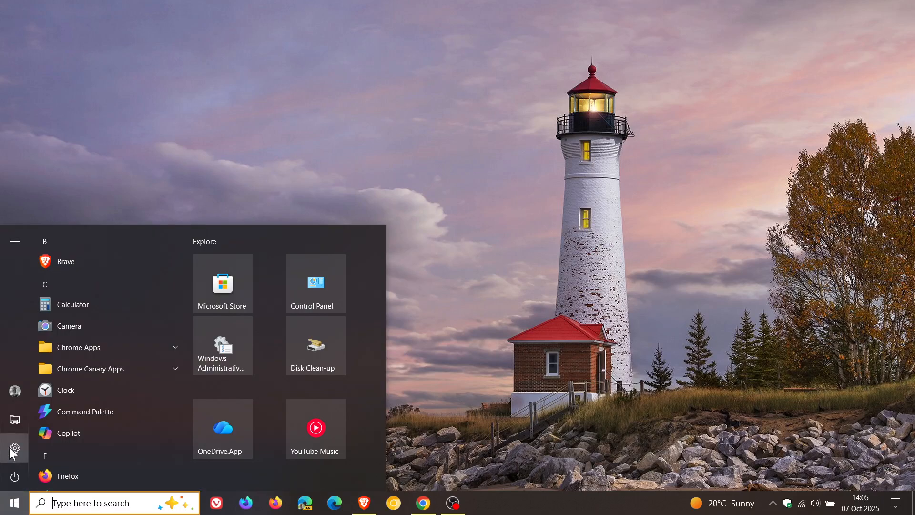
# - Check Windows Update shows the PC up to date and ESU-enrolled, then close Settings
pyautogui.click(15, 448)
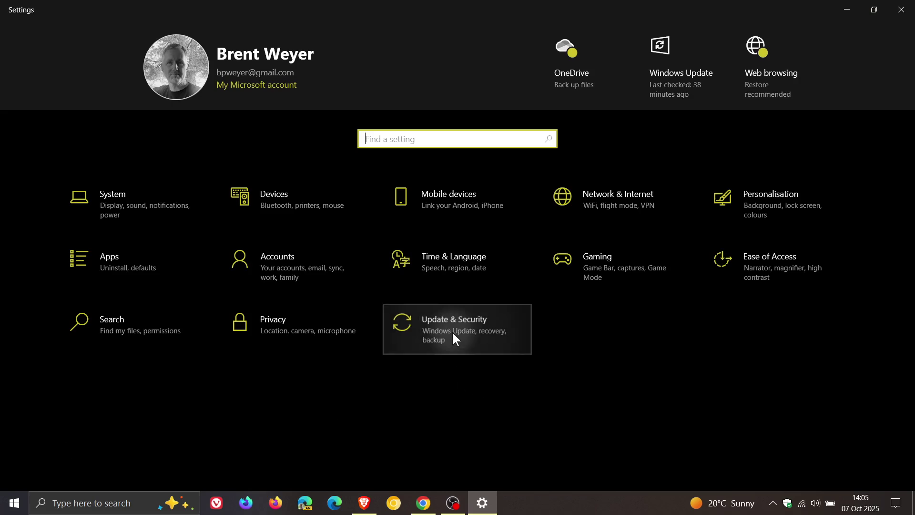
pyautogui.click(454, 329)
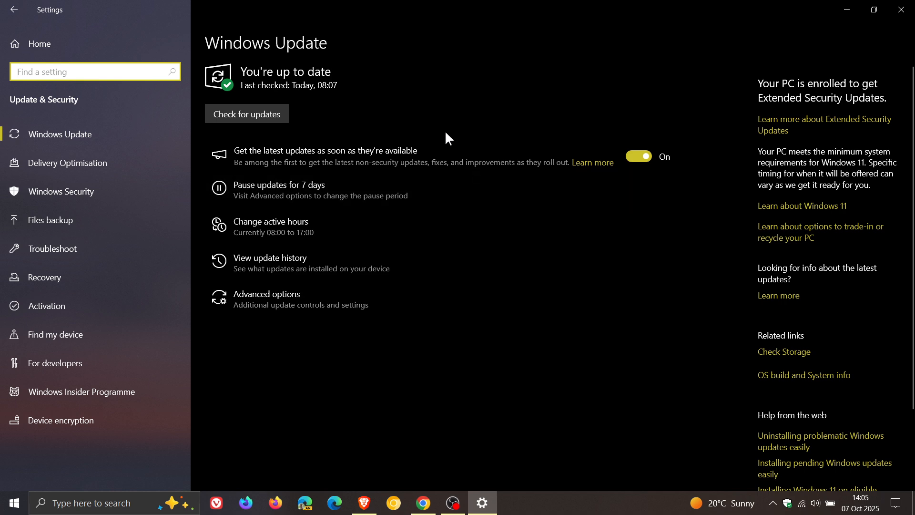
pyautogui.moveTo(436, 227)
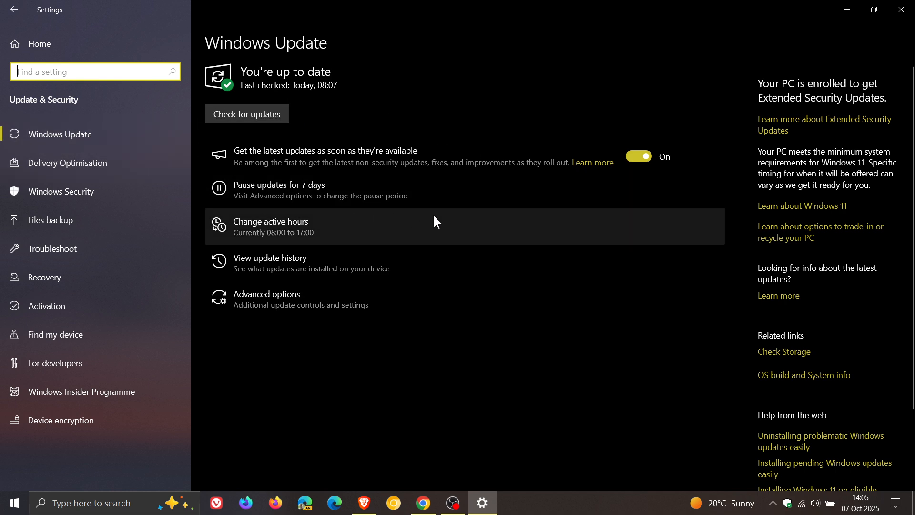
pyautogui.moveTo(336, 183)
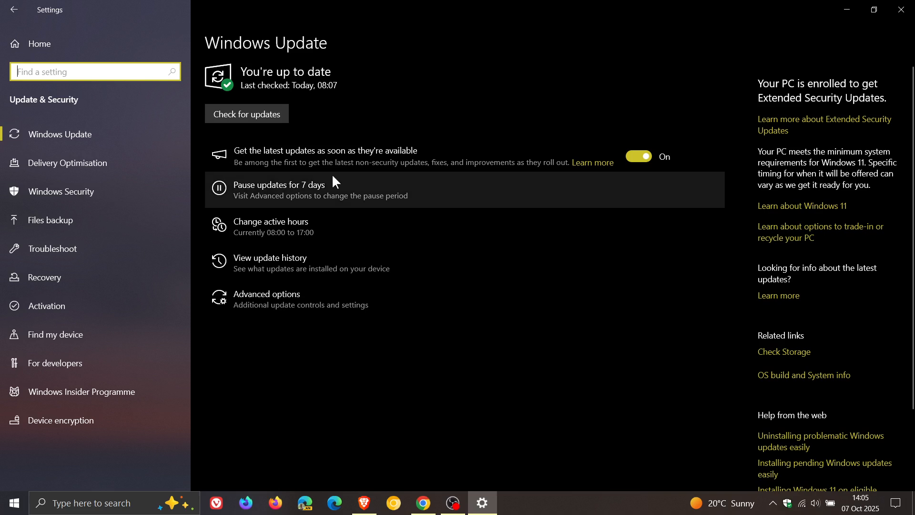
pyautogui.moveTo(629, 343)
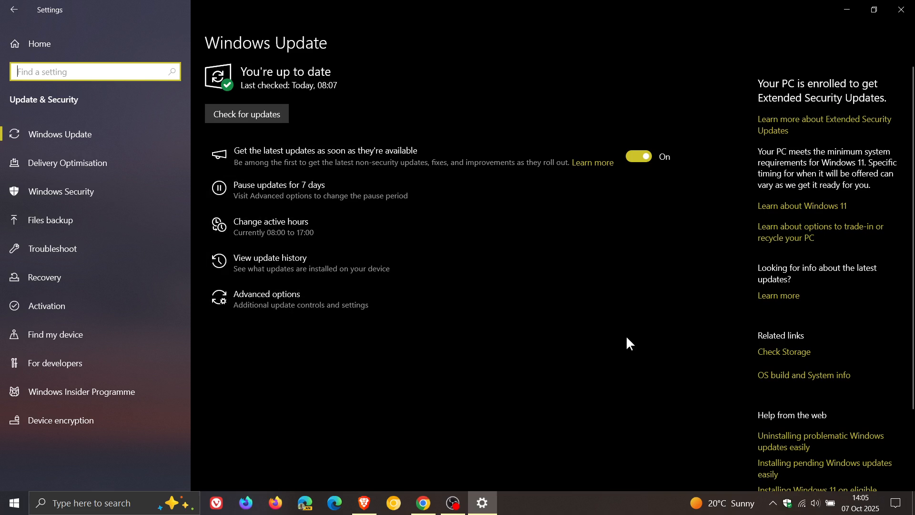
pyautogui.moveTo(624, 356)
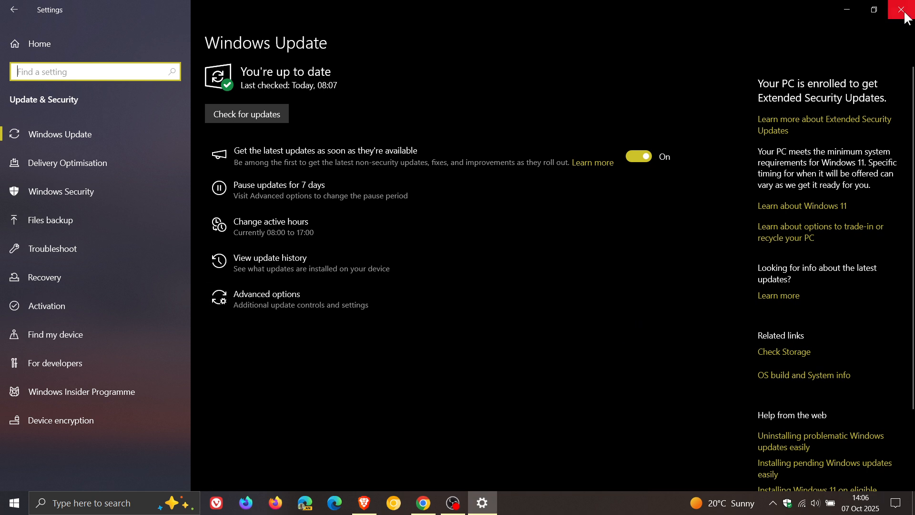
pyautogui.moveTo(904, 10)
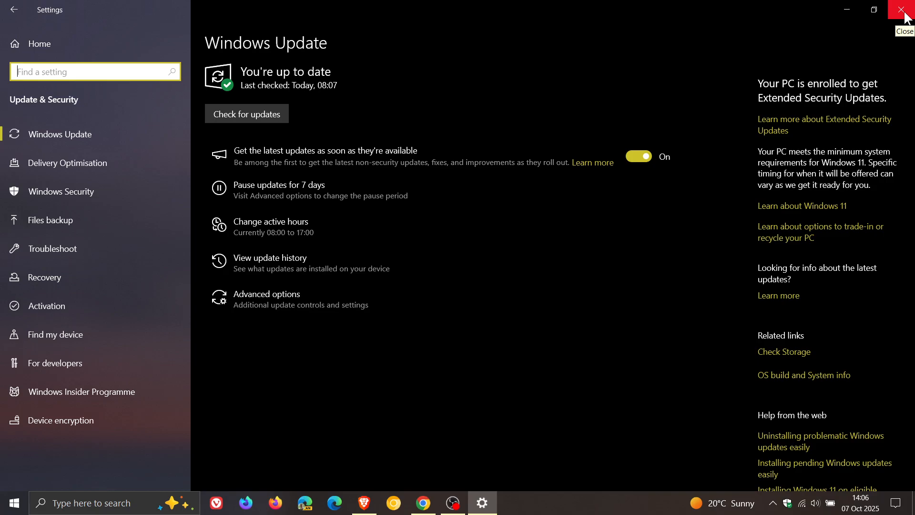
pyautogui.click(906, 9)
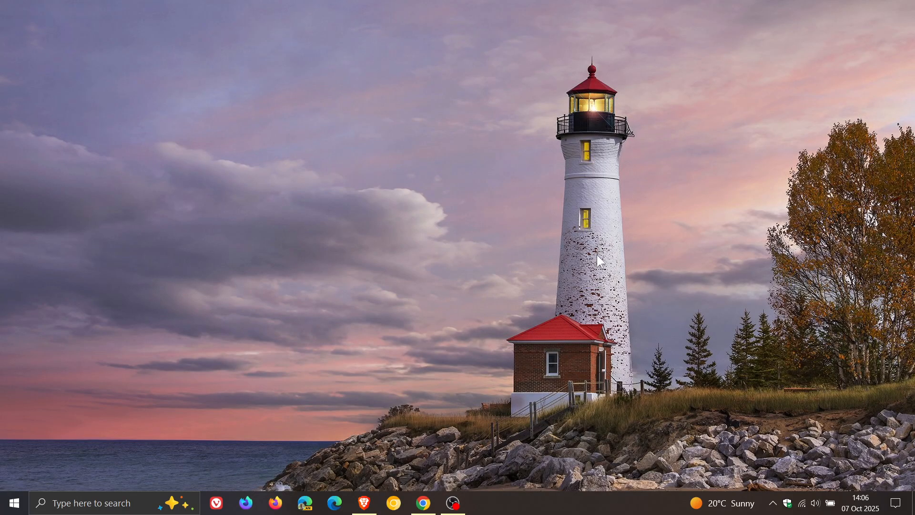
pyautogui.moveTo(102, 503)
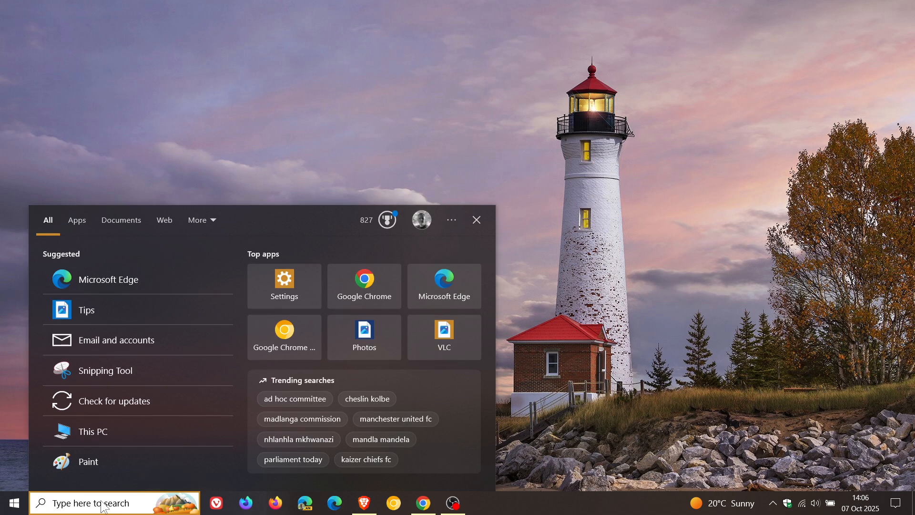
# - Search 'system' to reach System Protection and begin creating a new restore point
pyautogui.write('system')
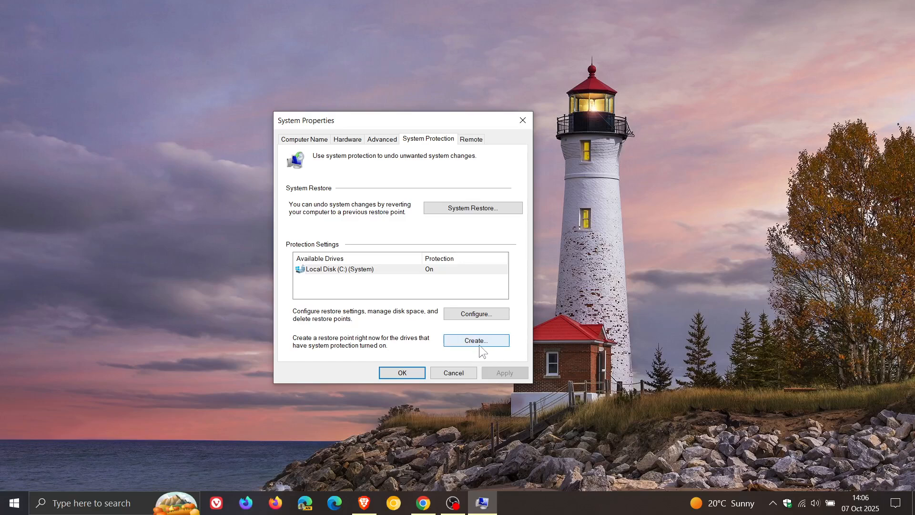
pyautogui.click(474, 341)
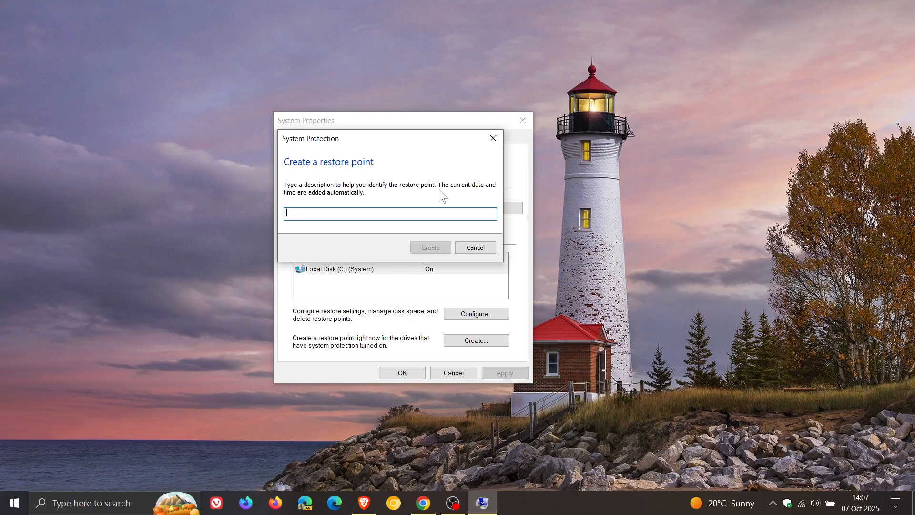
pyautogui.moveTo(467, 274)
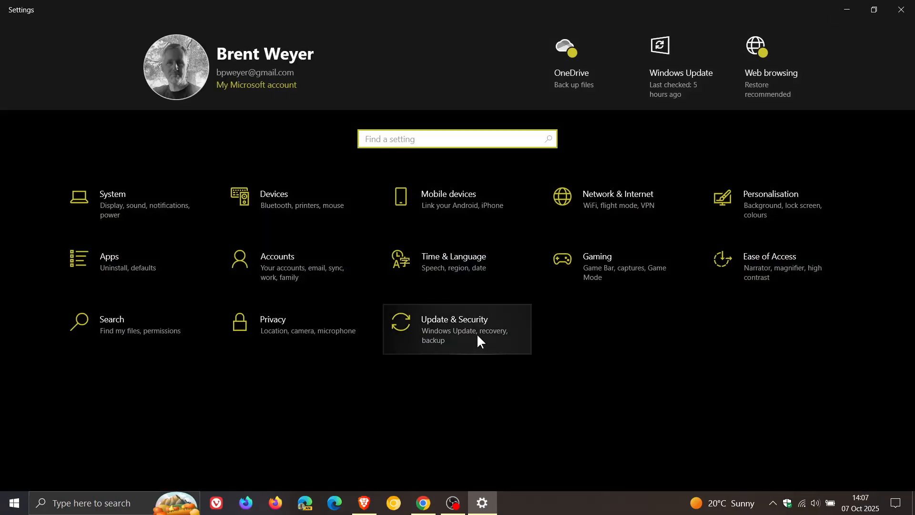
# - Go from Update & Security through update history to the Installed Updates uninstall list
pyautogui.click(454, 329)
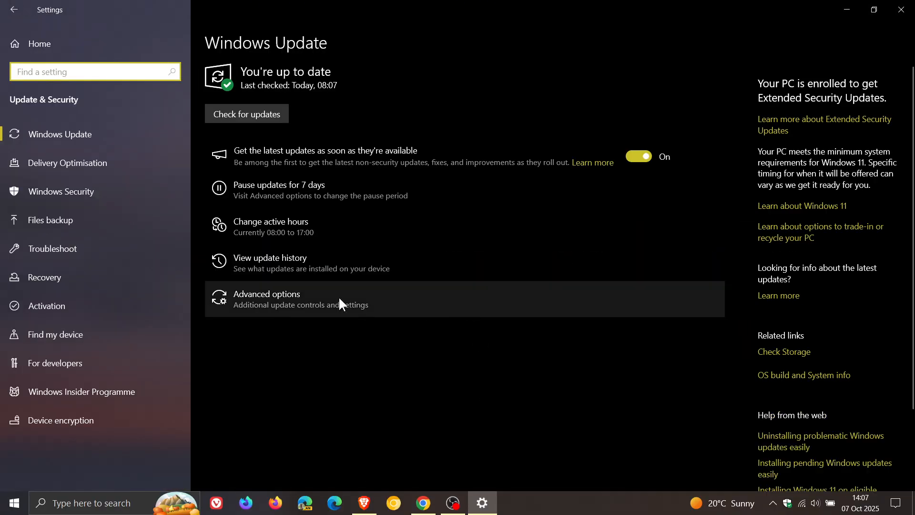
pyautogui.click(270, 257)
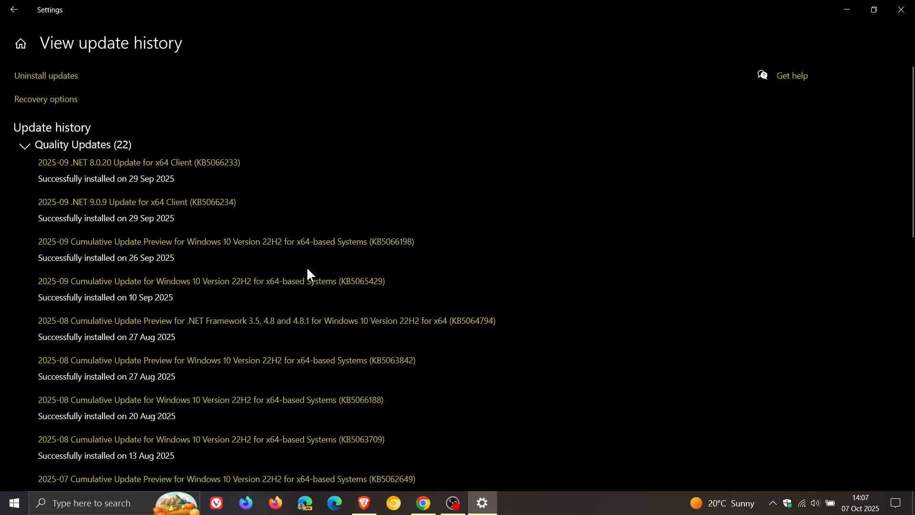
pyautogui.click(46, 75)
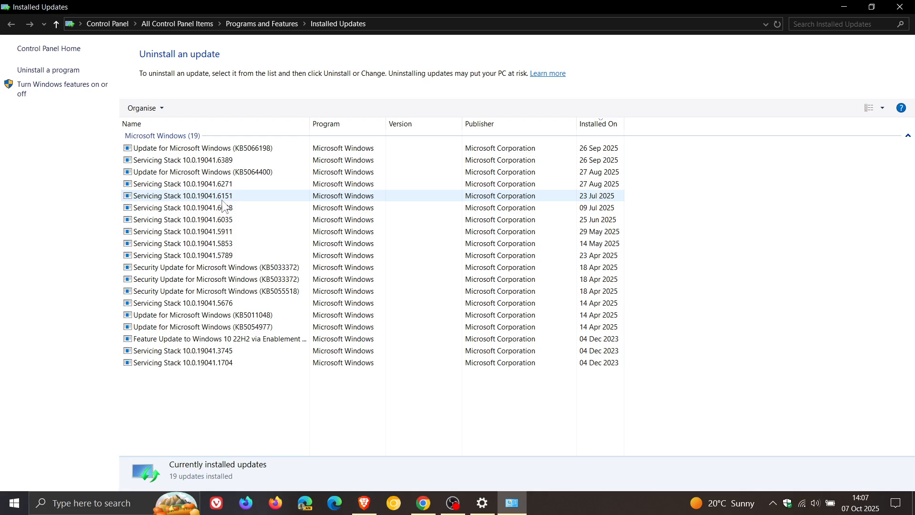
pyautogui.moveTo(740, 197)
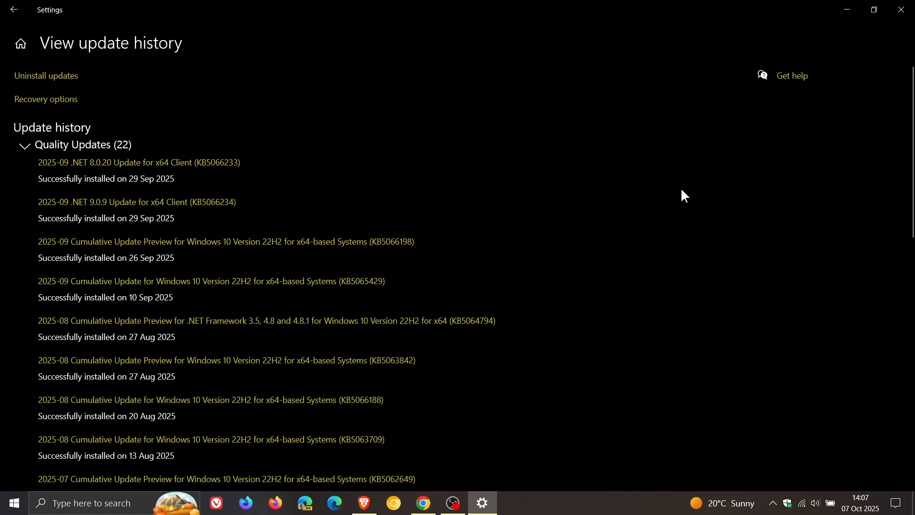
pyautogui.moveTo(692, 195)
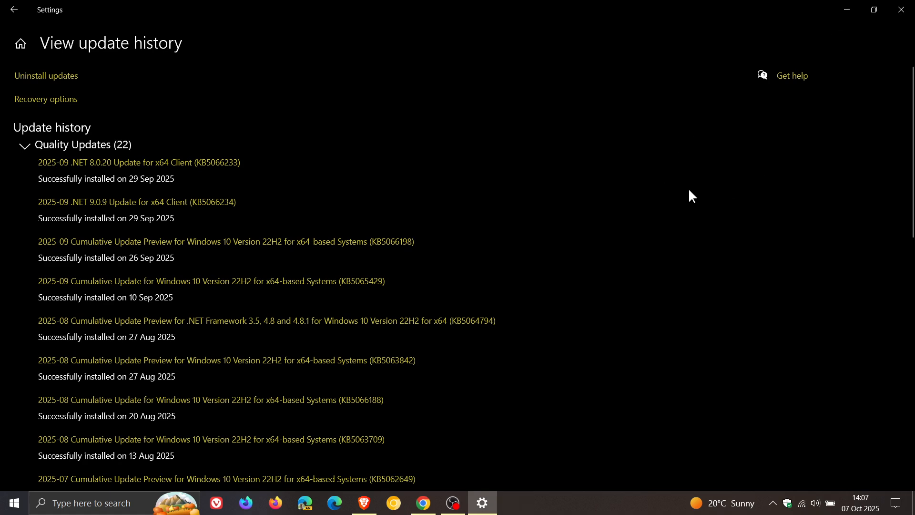
pyautogui.moveTo(881, 52)
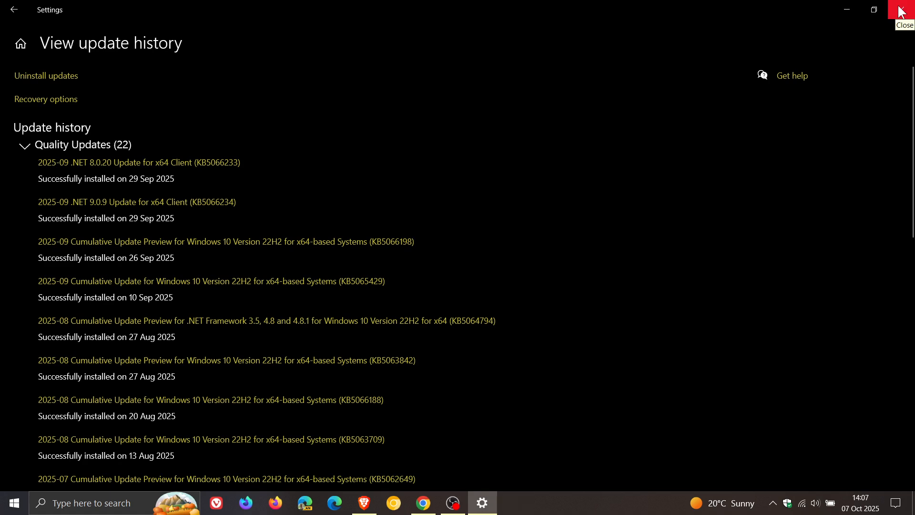
# - Close the Settings update history window back to the desktop
pyautogui.click(904, 10)
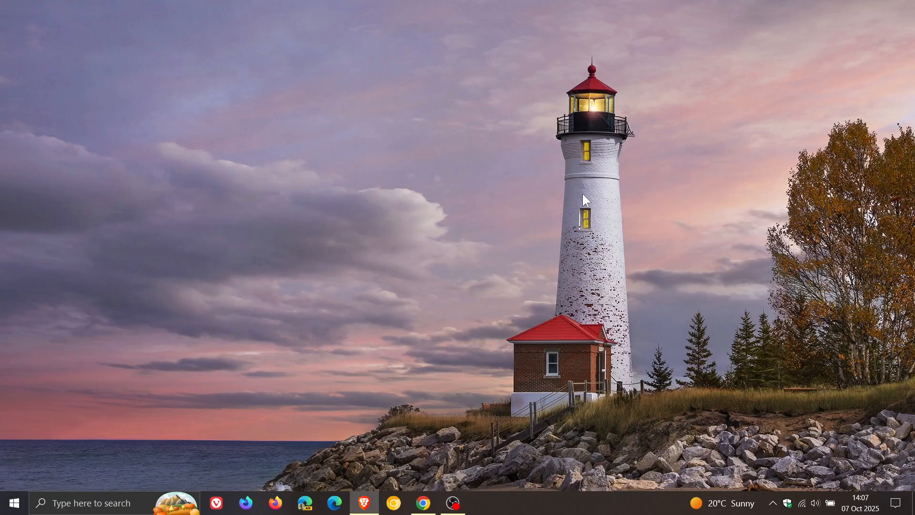
pyautogui.moveTo(553, 181)
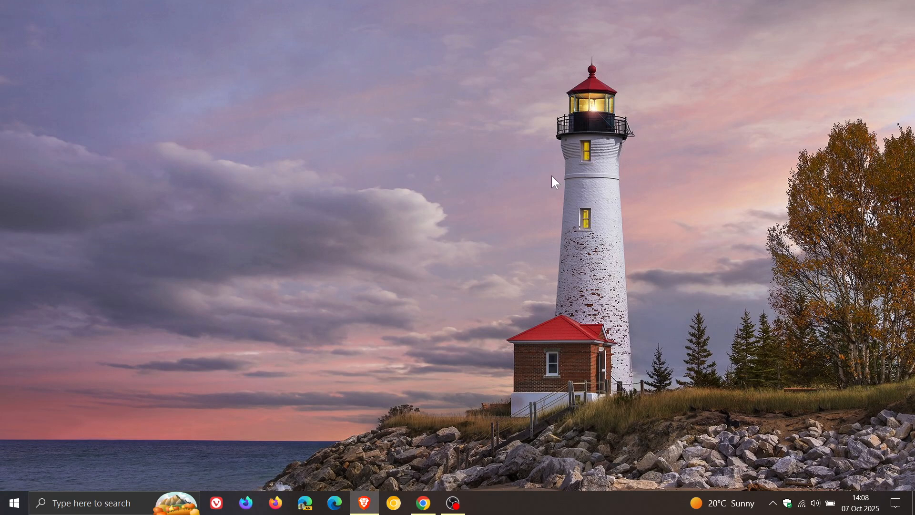
pyautogui.moveTo(576, 239)
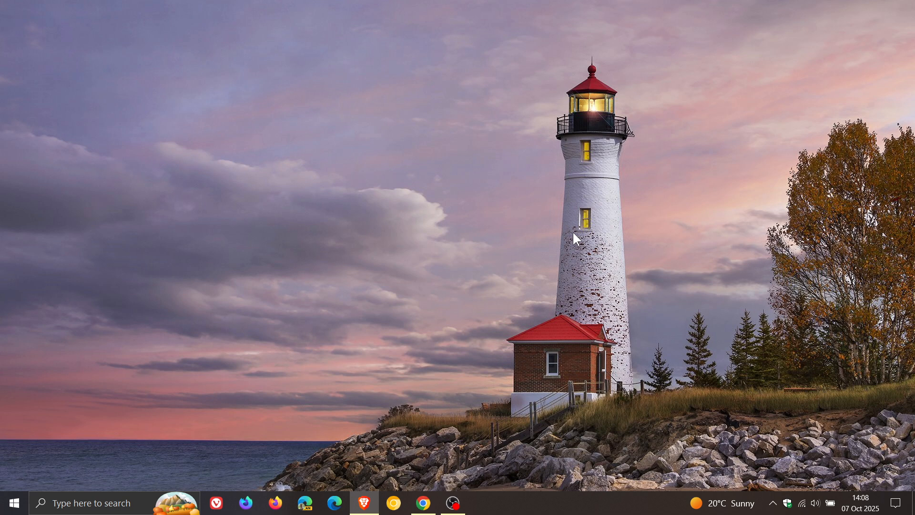
pyautogui.moveTo(25, 458)
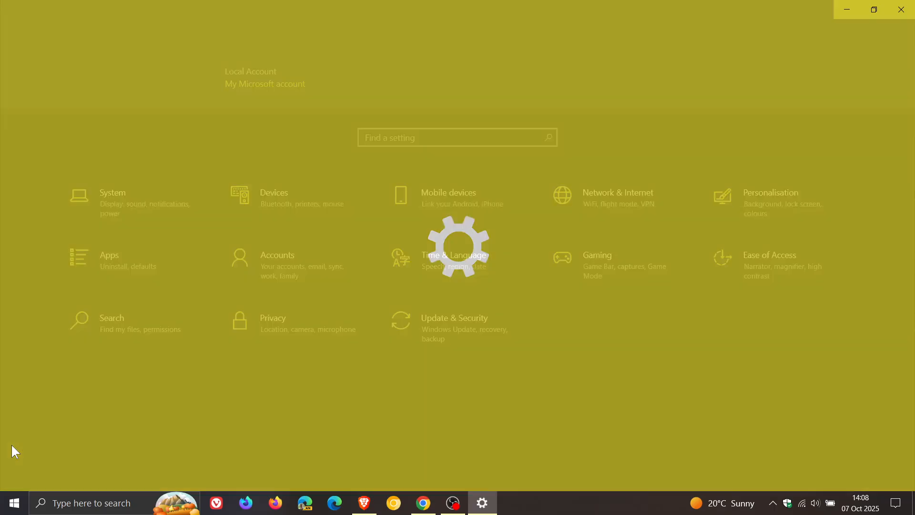
# - Reopen Update & Security showing the PC up to date and enrolled in Extended Security Updates
pyautogui.click(454, 318)
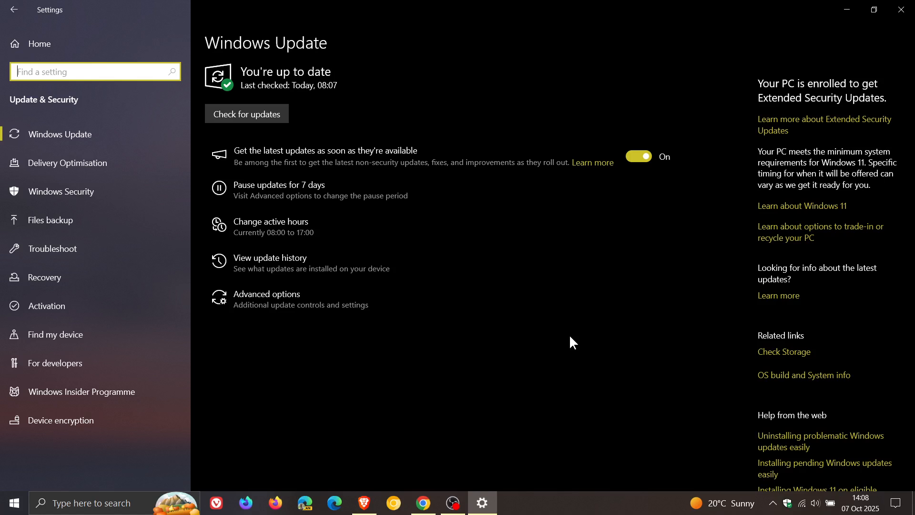
pyautogui.moveTo(751, 135)
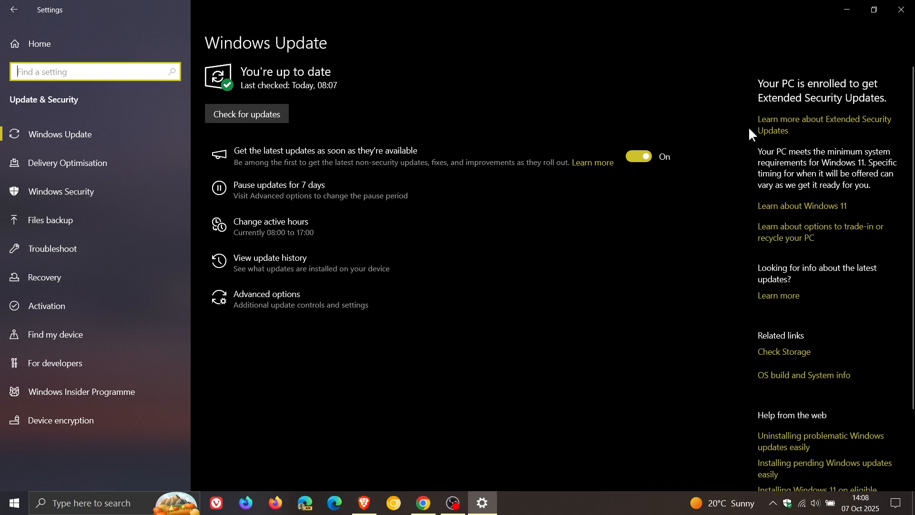
pyautogui.moveTo(628, 357)
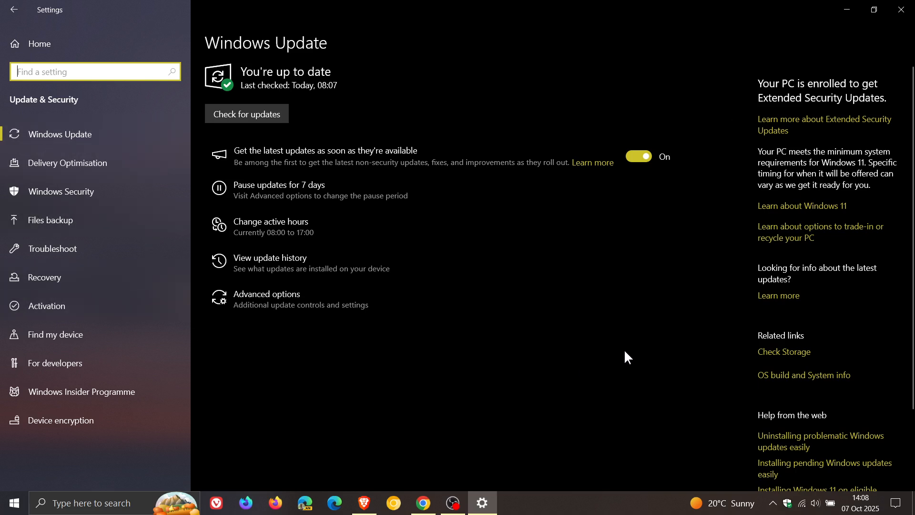
pyautogui.moveTo(624, 355)
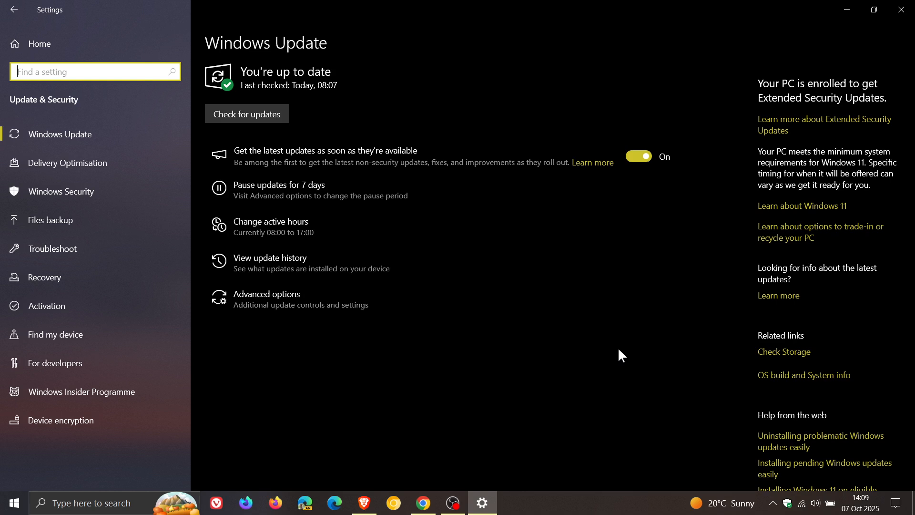
pyautogui.moveTo(864, 98)
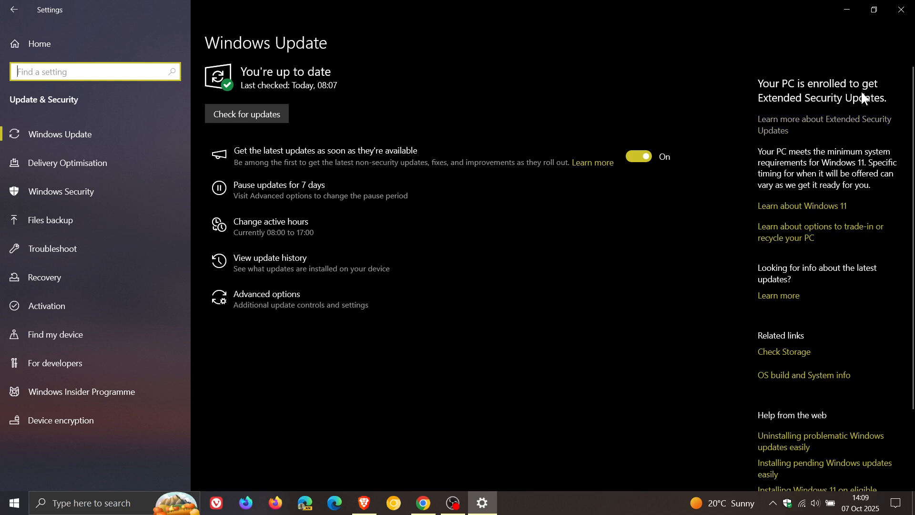